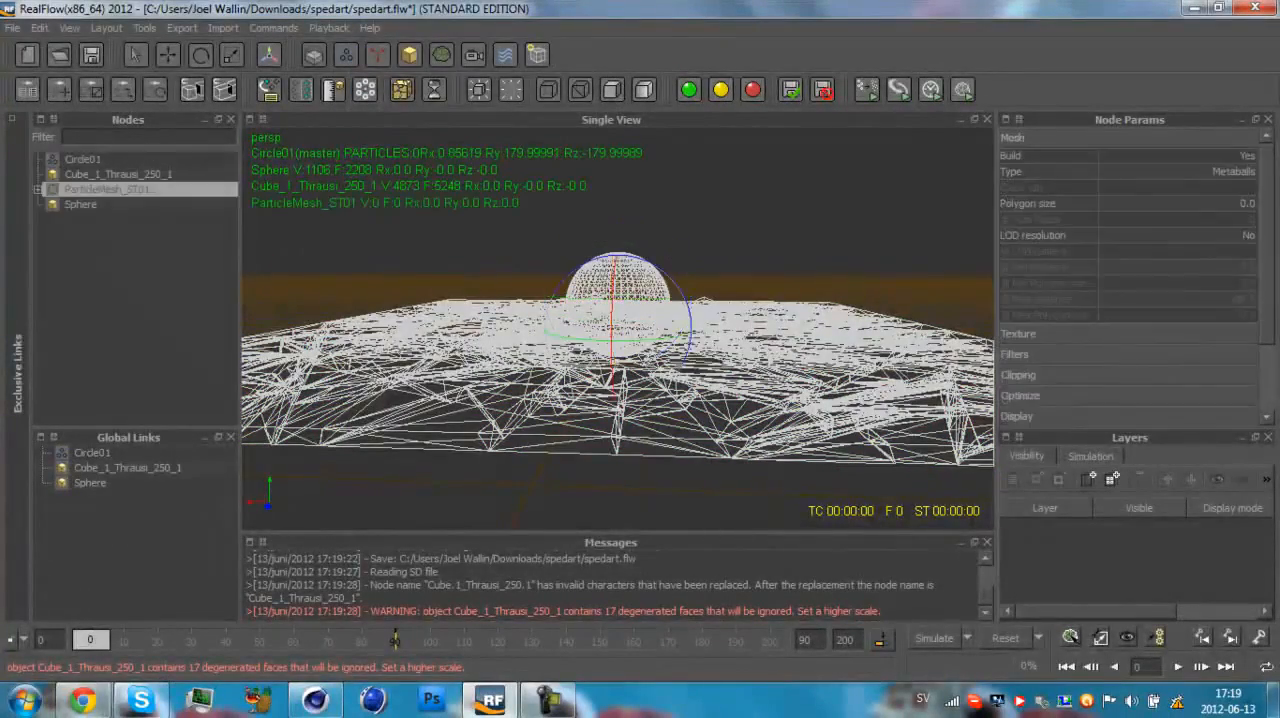
- Import the RealFlow particle meshes from the scene's meshes folder into Cinema 4D
click(82, 158)
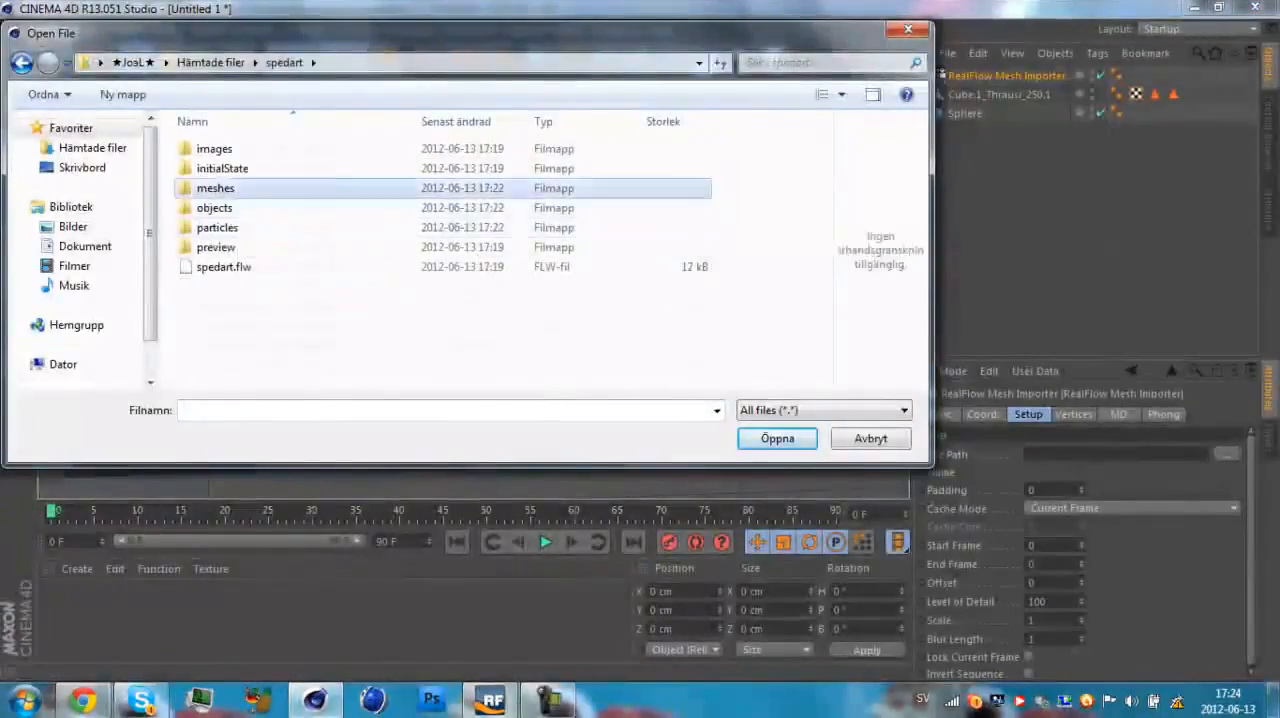
click(777, 438)
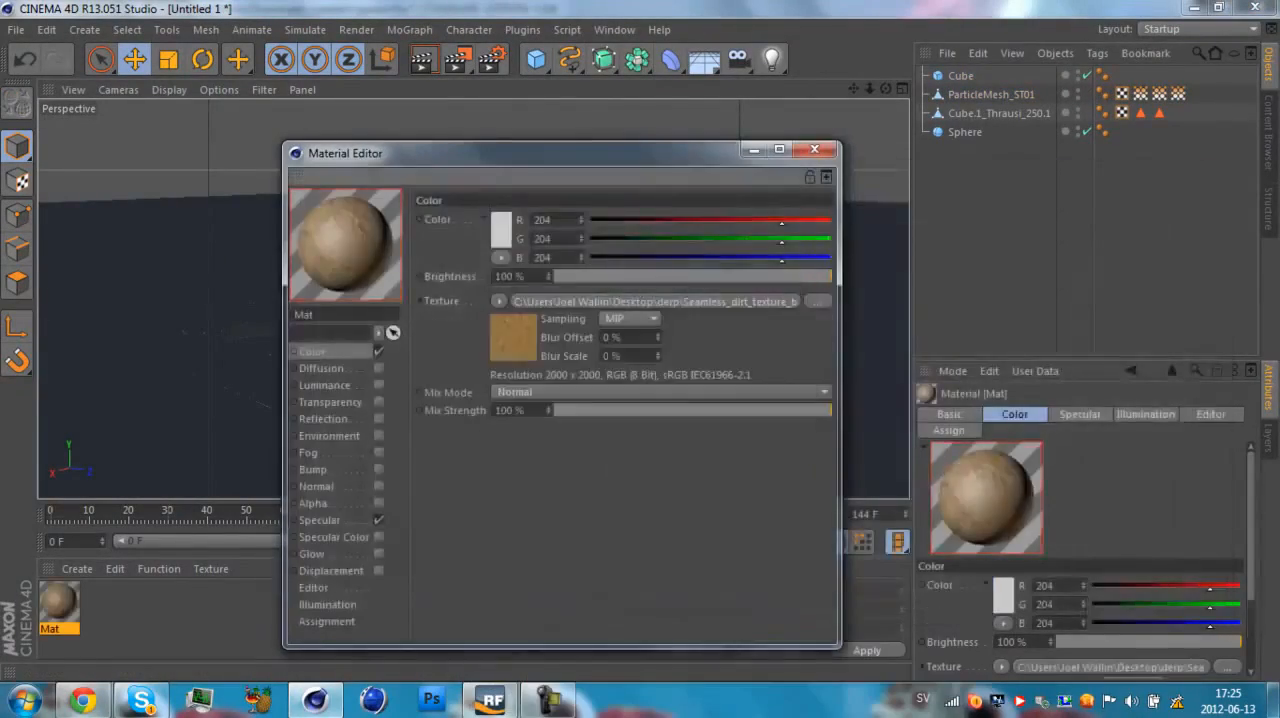
- Add reflection and bump to the dirt Mat, then apply red transparent Mat.1 to the sphere
click(322, 418)
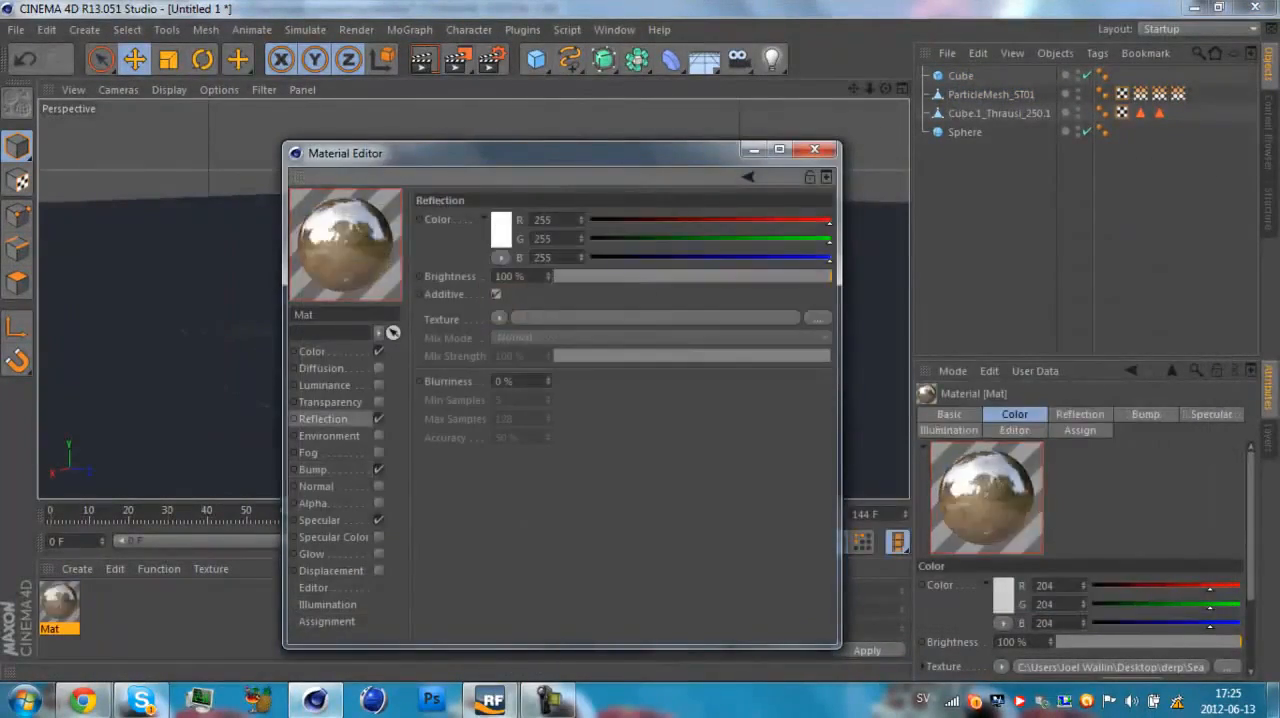
click(815, 148)
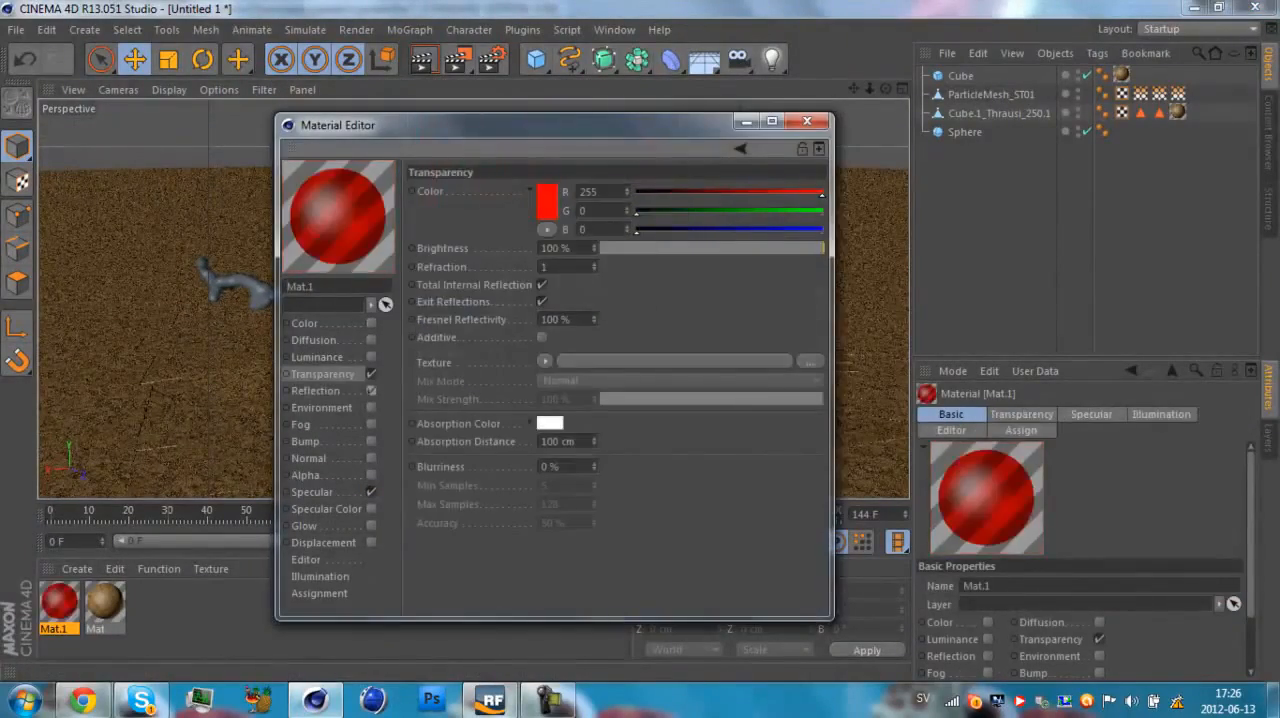
click(314, 525)
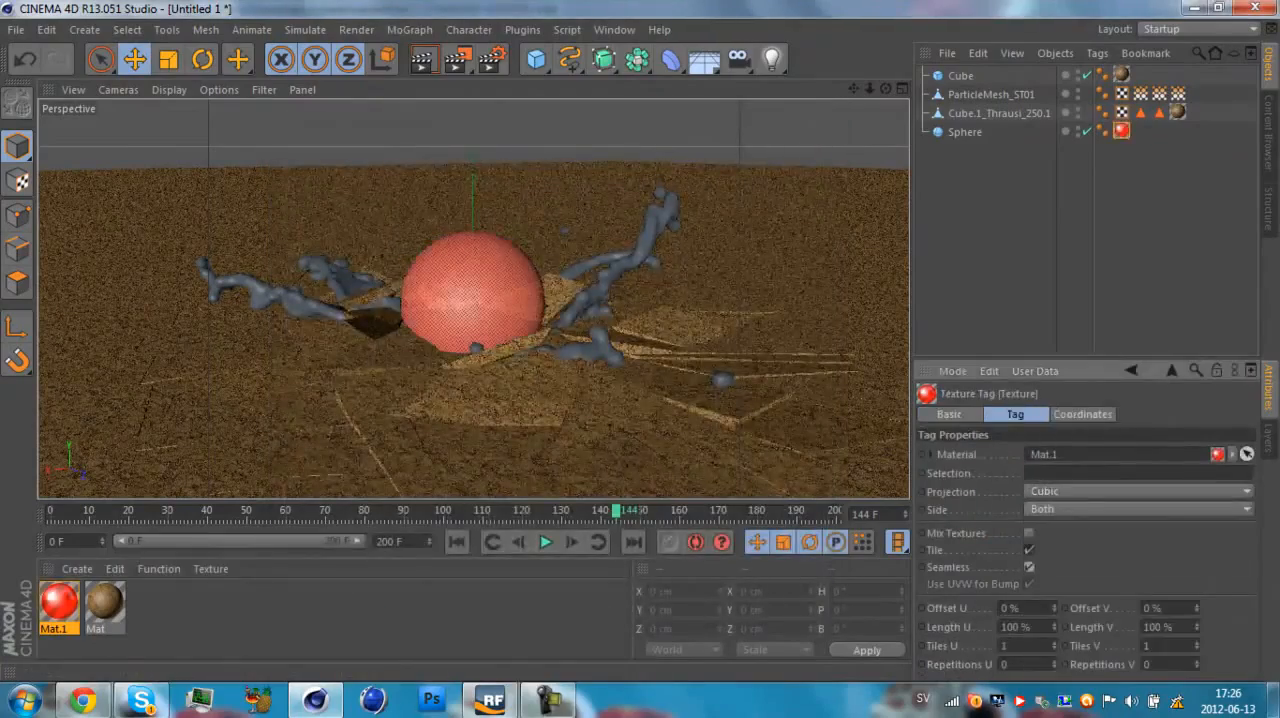
click(428, 699)
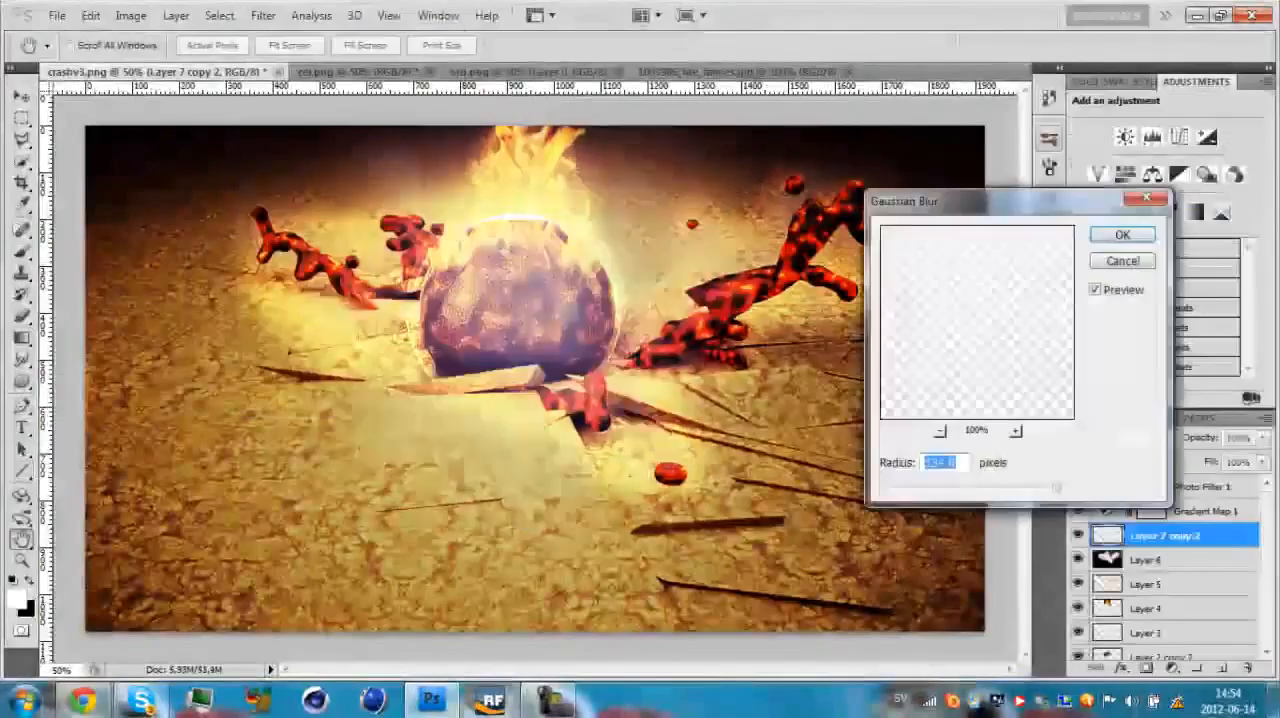
- Gaussian-blur the glow layer, then open the metal, old texture and Pink Marble images
click(1121, 234)
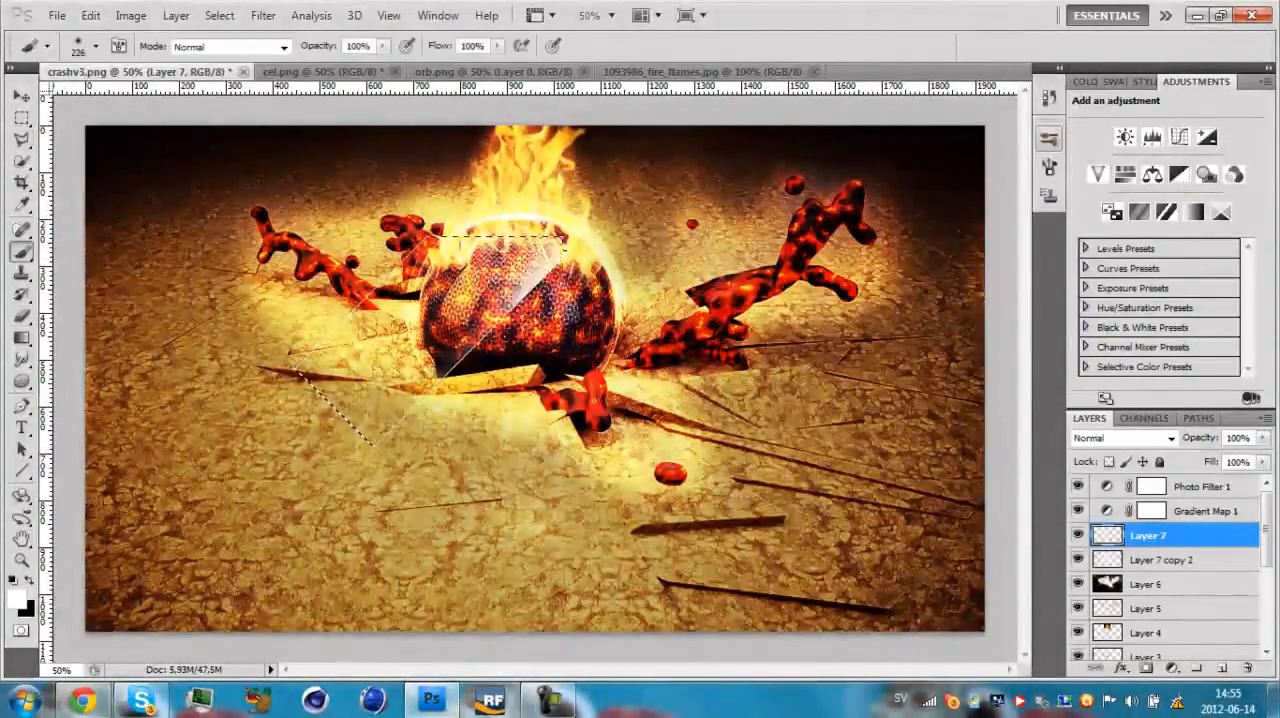
right_click(1158, 535)
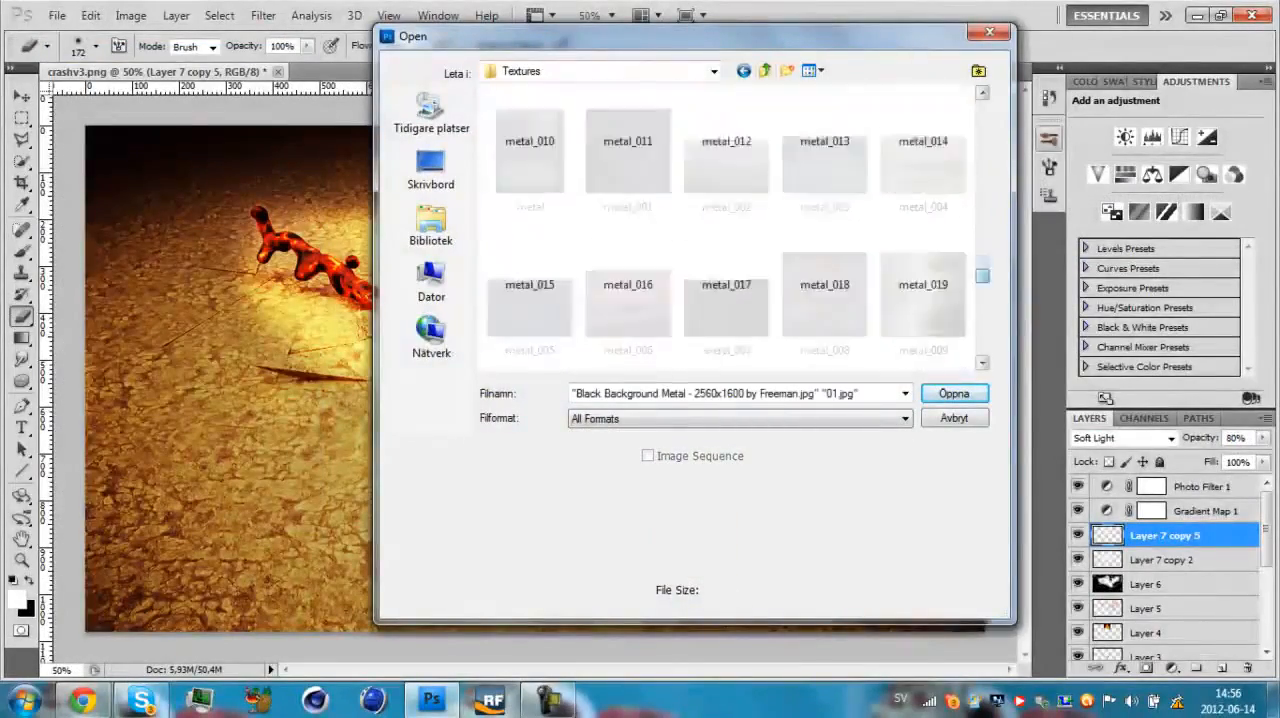
click(954, 393)
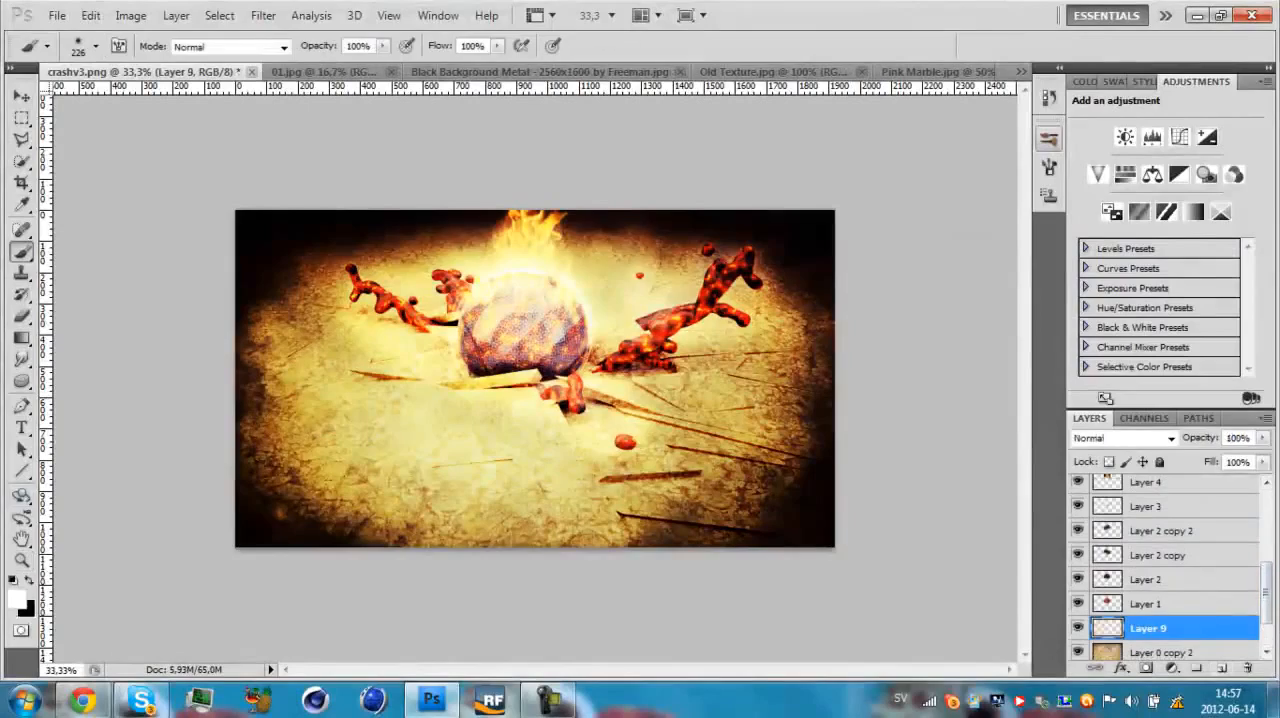
- Blend metal and marble textures over the composite, then preview Paint Daubs on the flames
click(1162, 530)
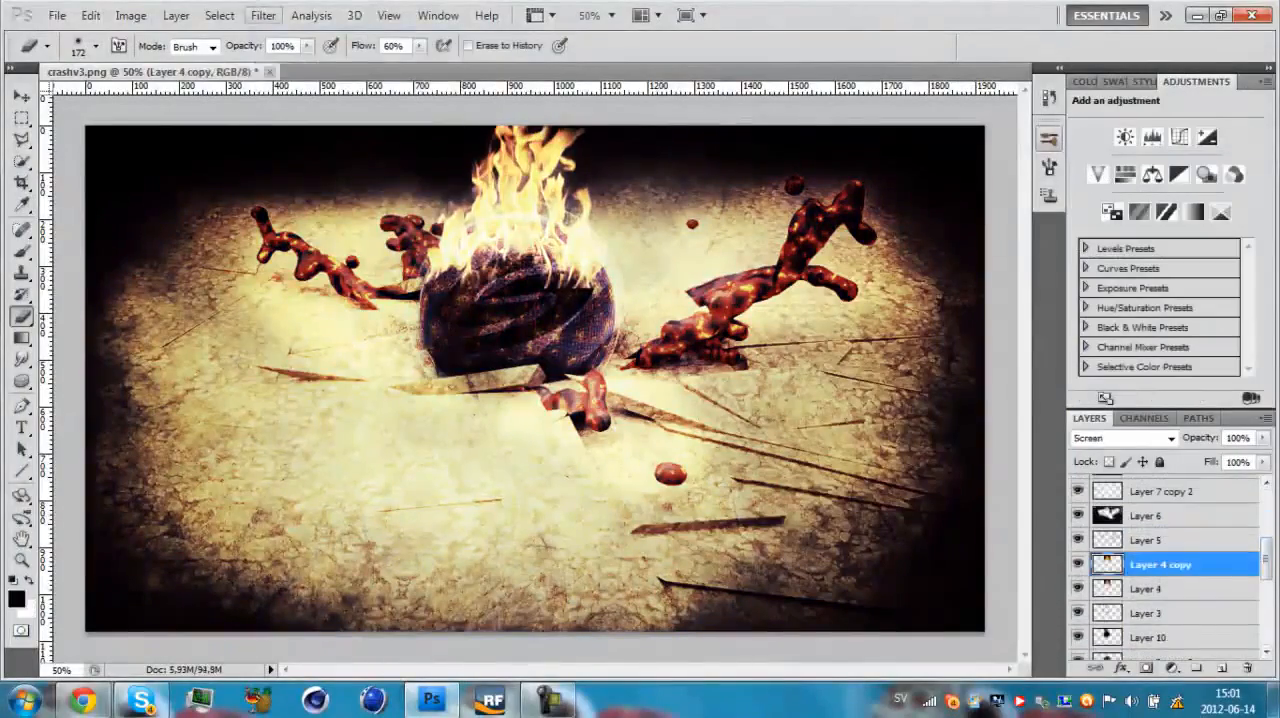
click(262, 16)
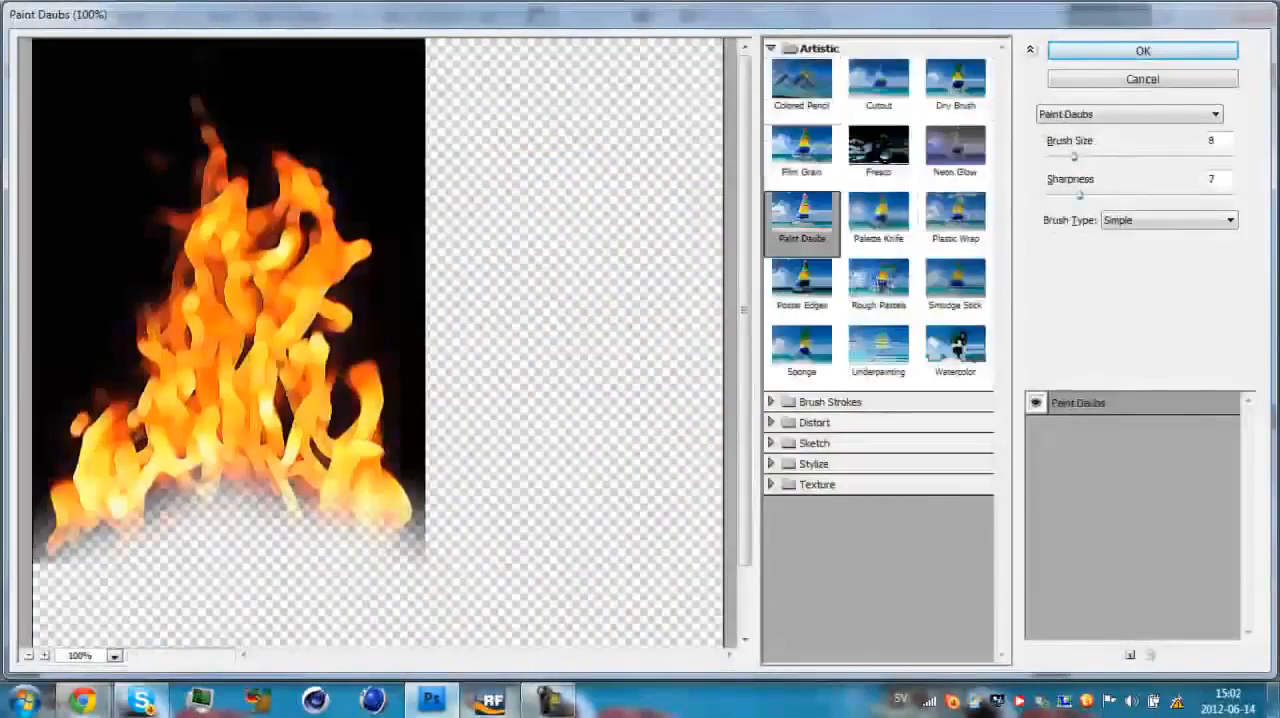